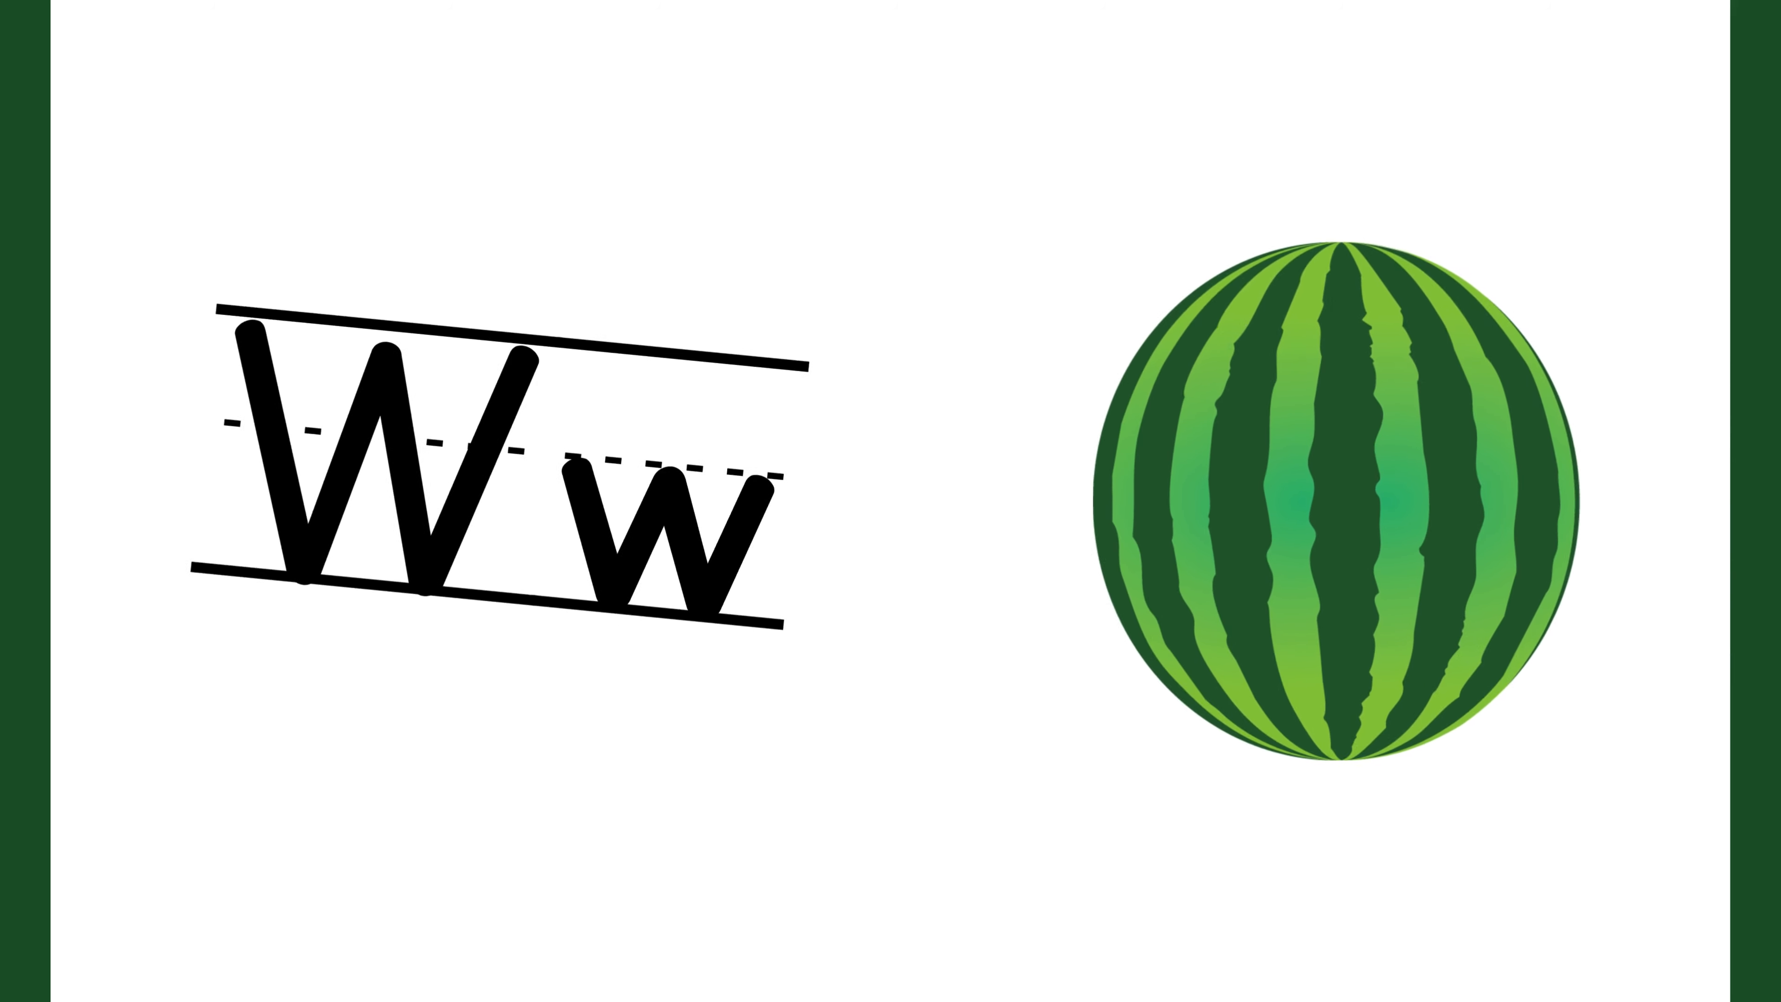
{"action": "key", "text": "Right"}
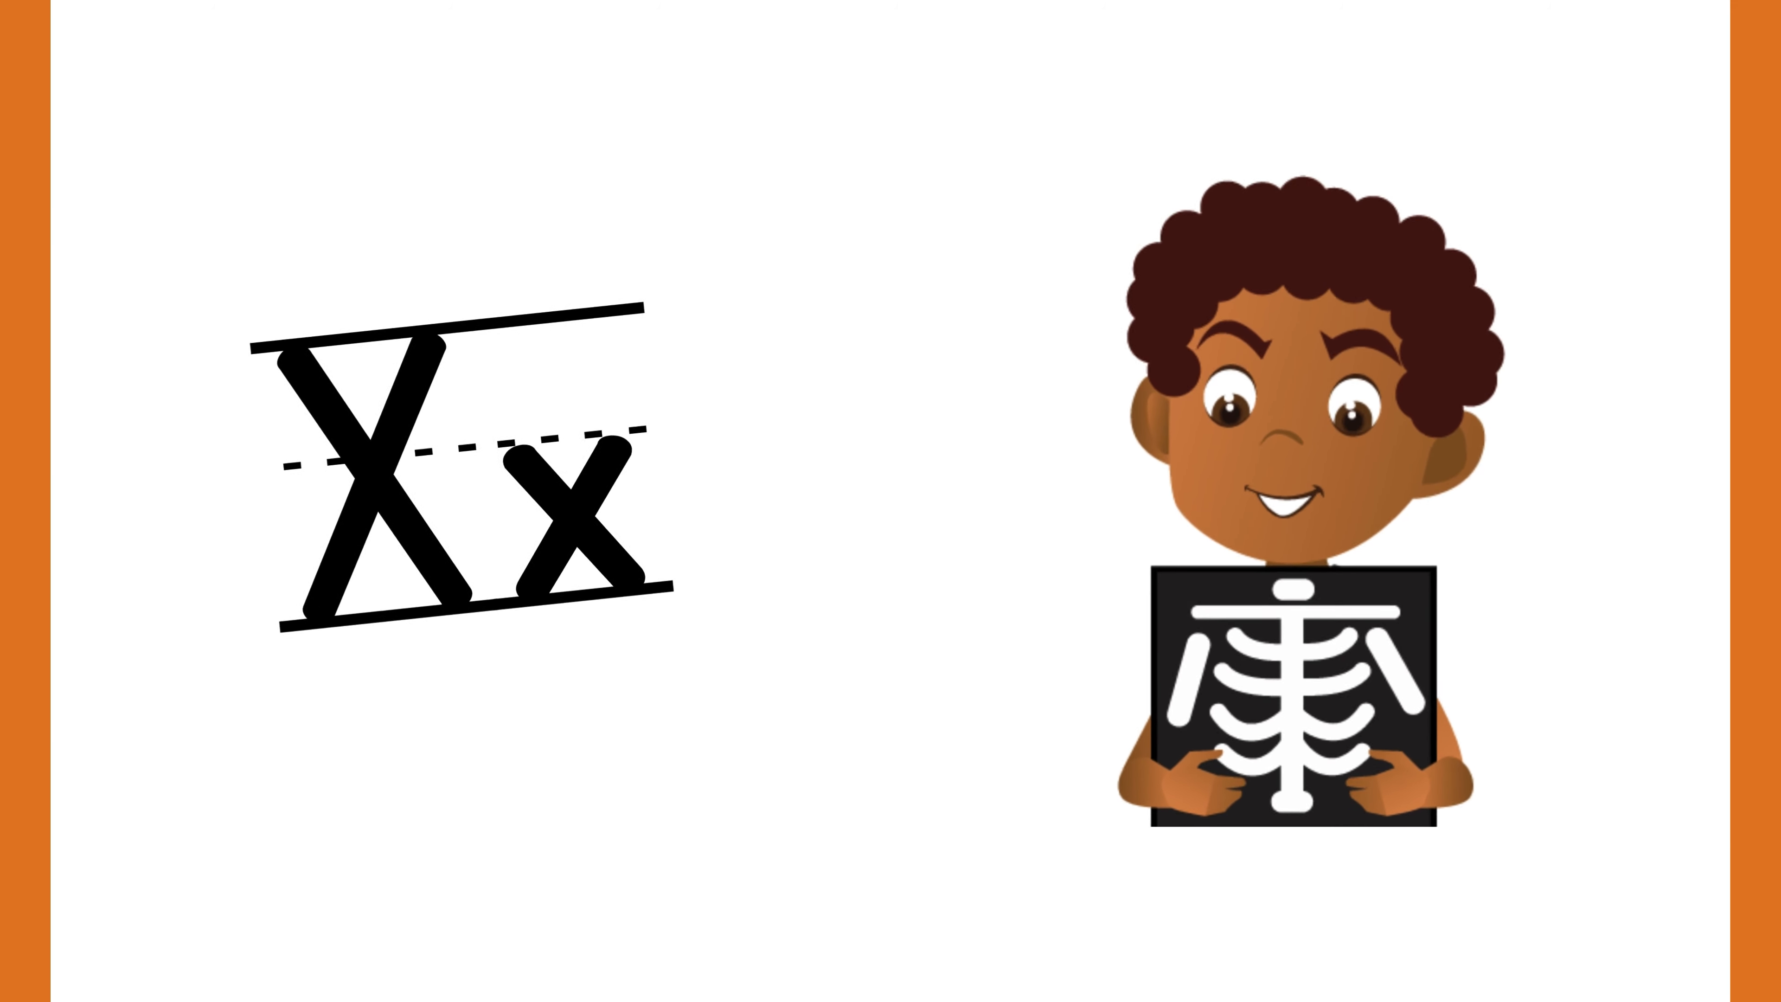